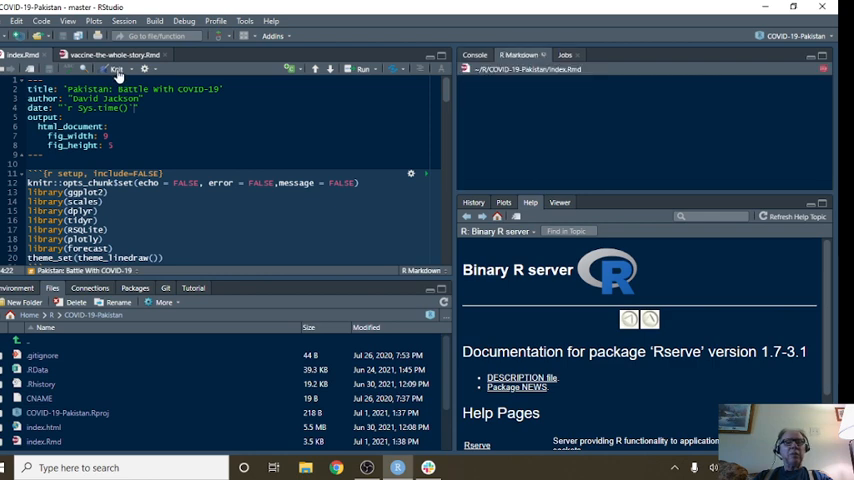
Draft the thread reply 'Thanks that did the trick.' and react to the helpful answer with an emoji.
{"action": "left_click", "coordinate": [112, 68]}
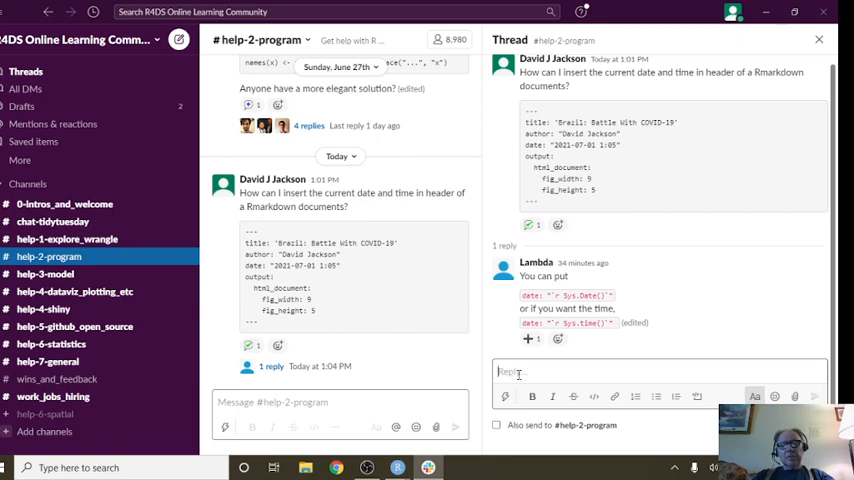
{"action": "type", "text": "Thank"}
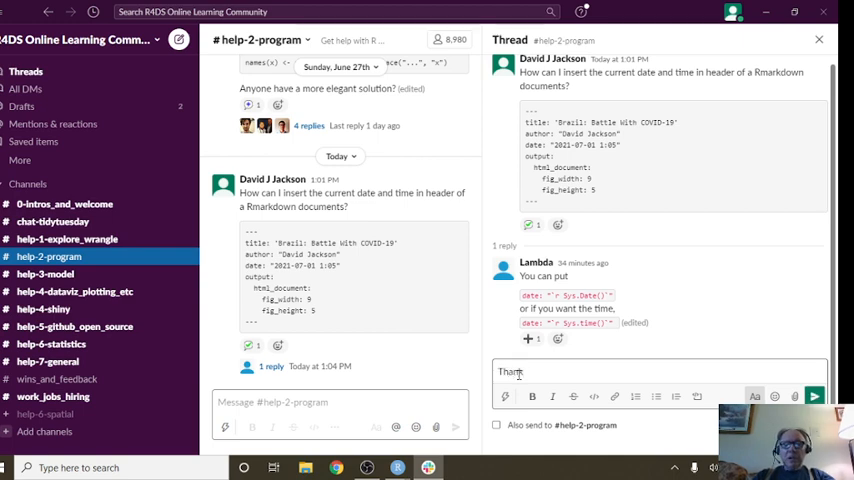
{"action": "type", "text": "s"}
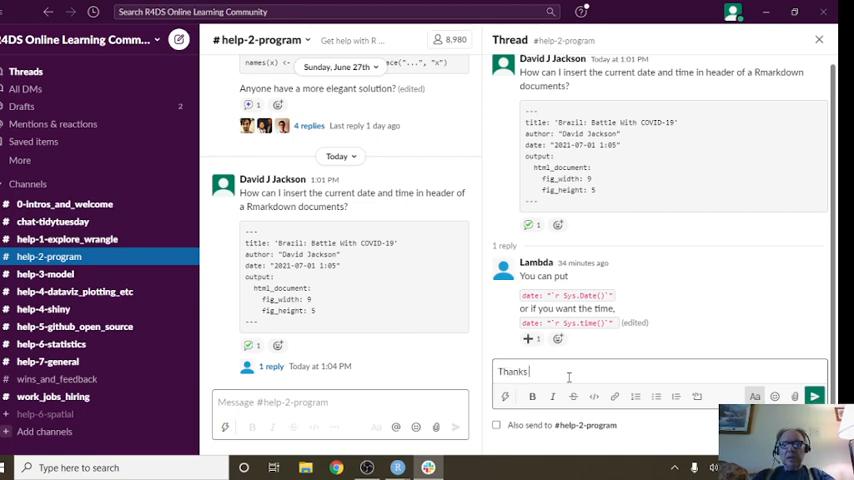
{"action": "type", "text": "that do"}
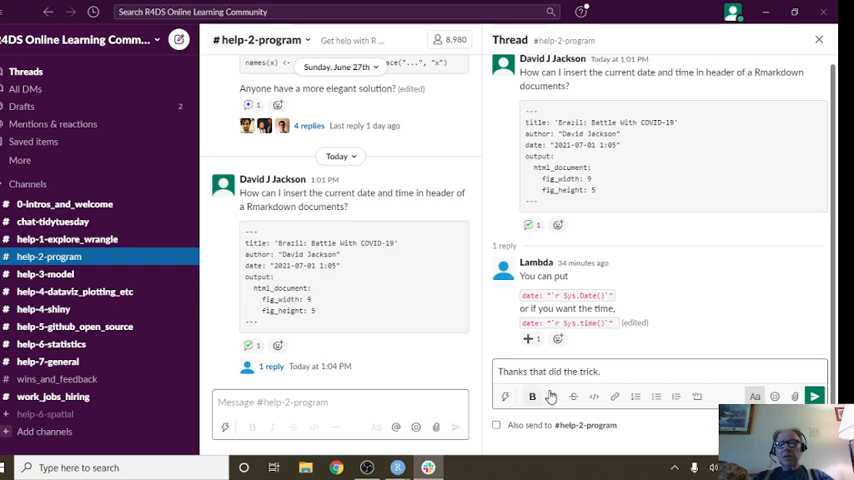
{"action": "mouse_move", "coordinate": [716, 330]}
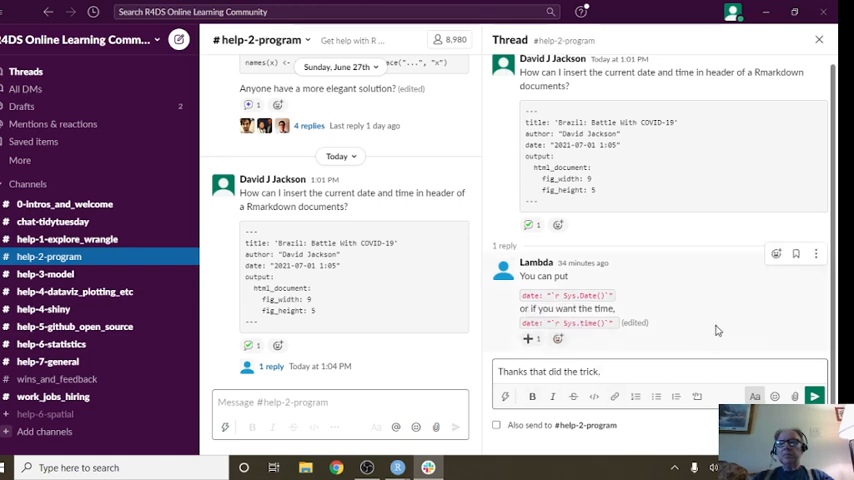
{"action": "left_click", "coordinate": [776, 396]}
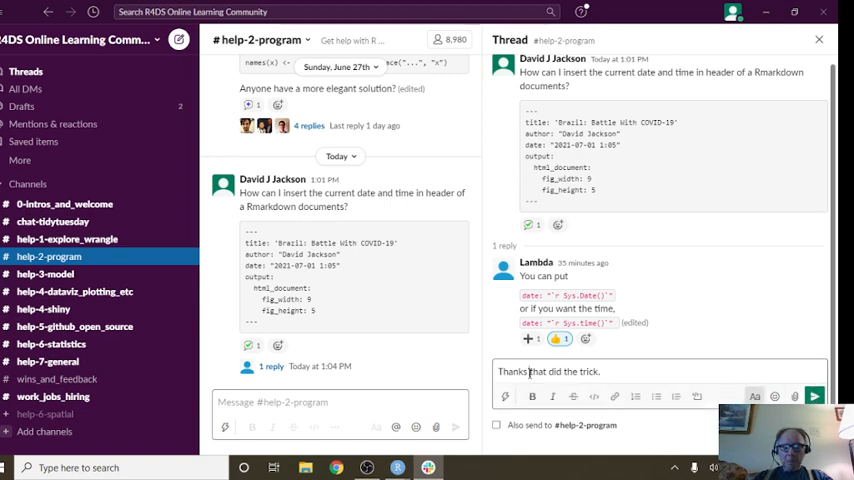
{"action": "mouse_move", "coordinate": [814, 396]}
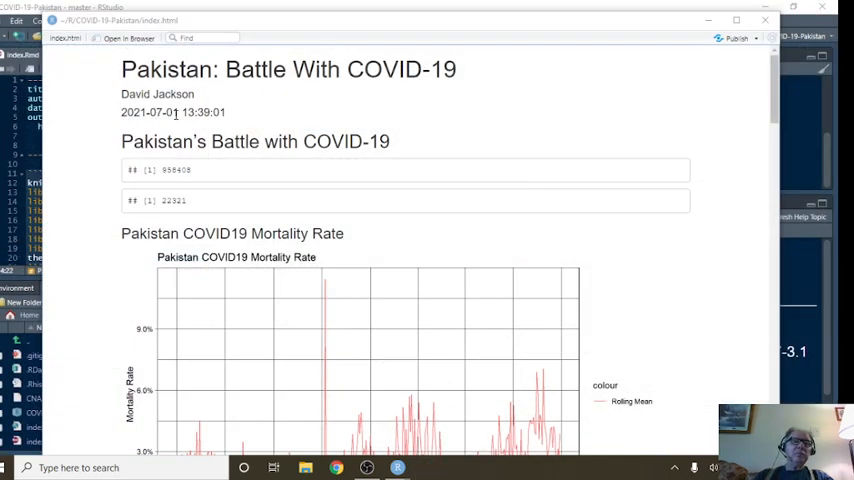
{"action": "mouse_move", "coordinate": [238, 116]}
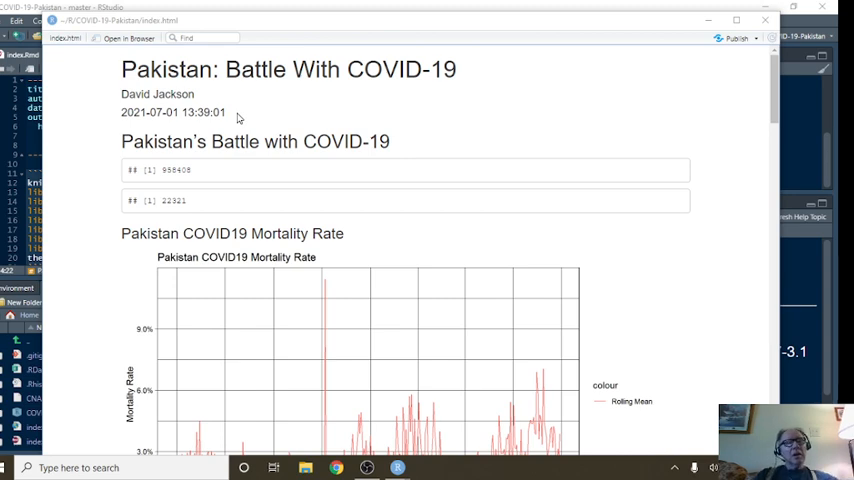
{"action": "mouse_move", "coordinate": [242, 170]}
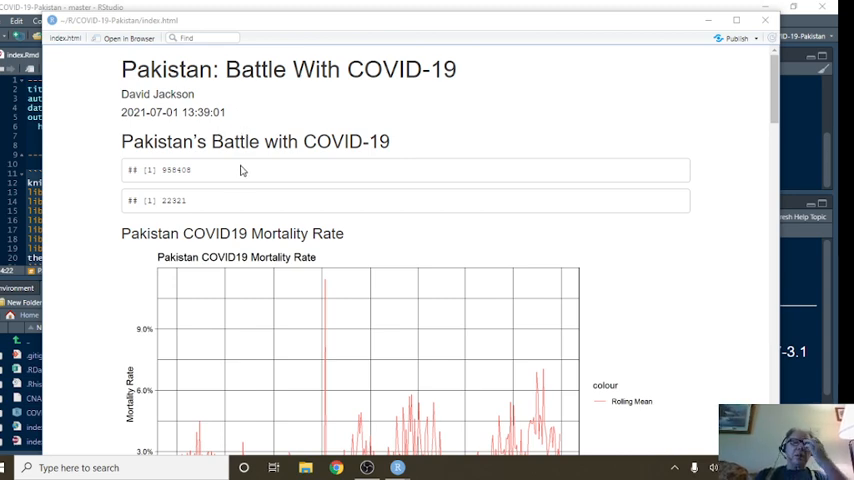
{"action": "mouse_move", "coordinate": [228, 200]}
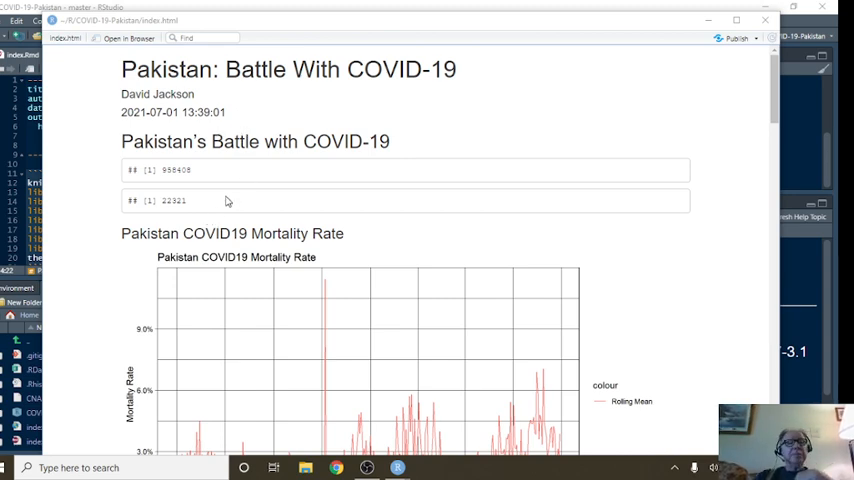
{"action": "mouse_move", "coordinate": [210, 180]}
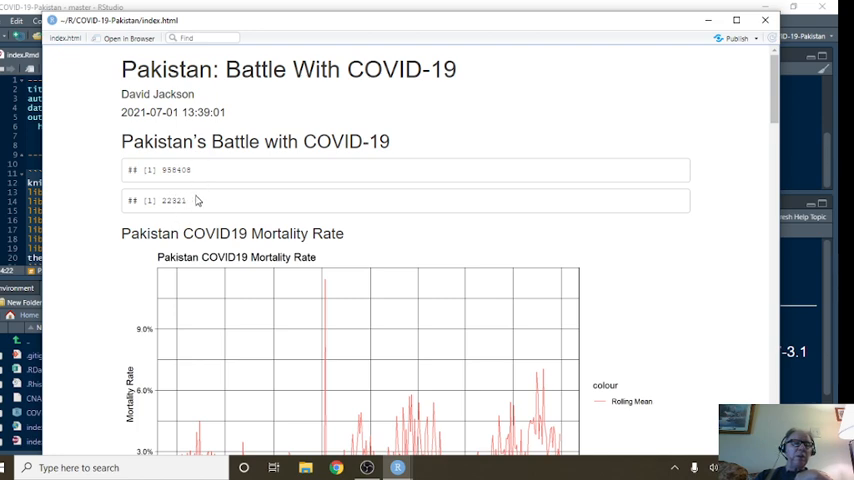
{"action": "mouse_move", "coordinate": [284, 212]}
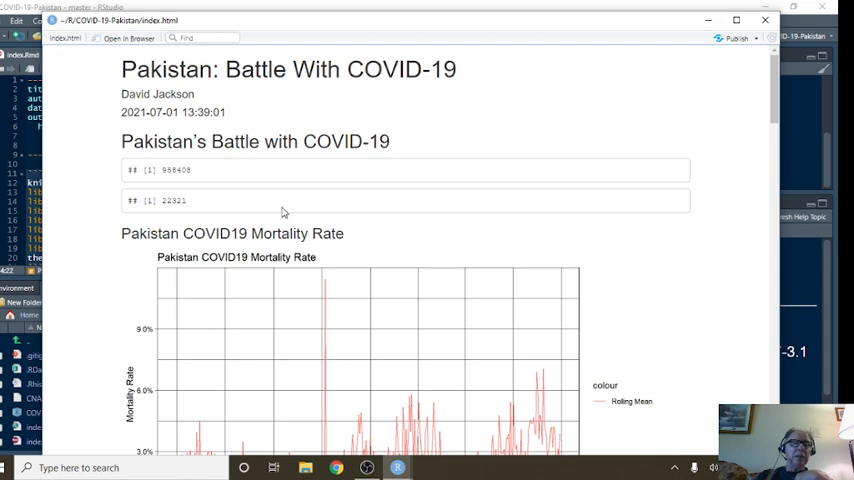
Scroll the report to the mortality rate chart and the start of the daily plots.
{"action": "scroll", "scroll_direction": "down", "scroll_amount": 3}
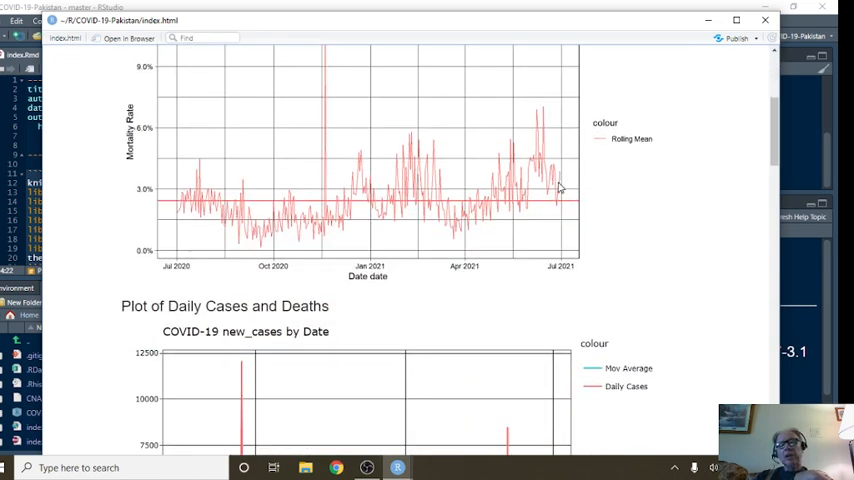
{"action": "mouse_move", "coordinate": [490, 228]}
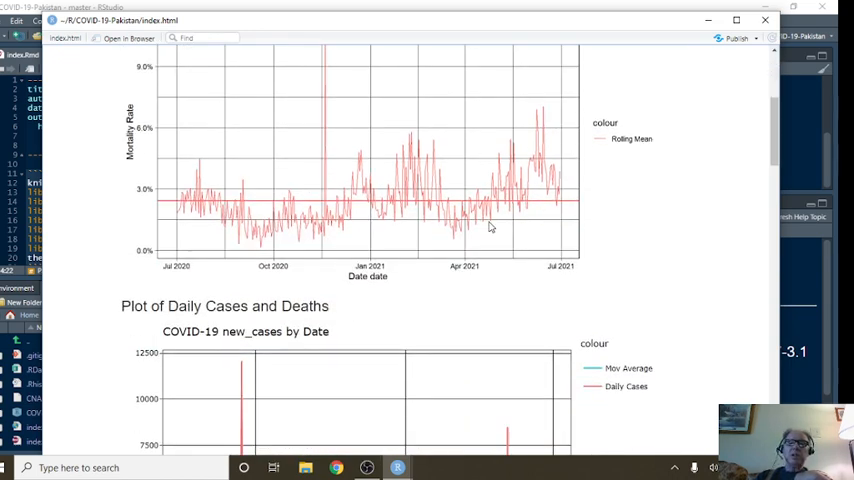
{"action": "mouse_move", "coordinate": [488, 204]}
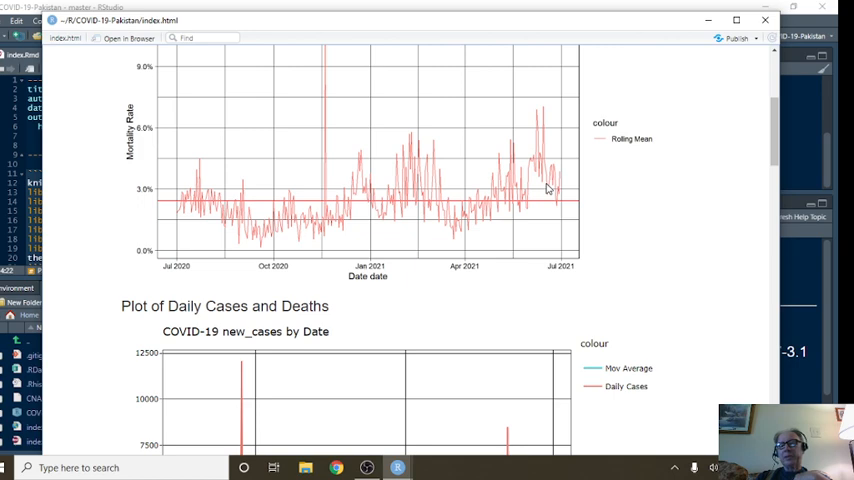
{"action": "mouse_move", "coordinate": [554, 166]}
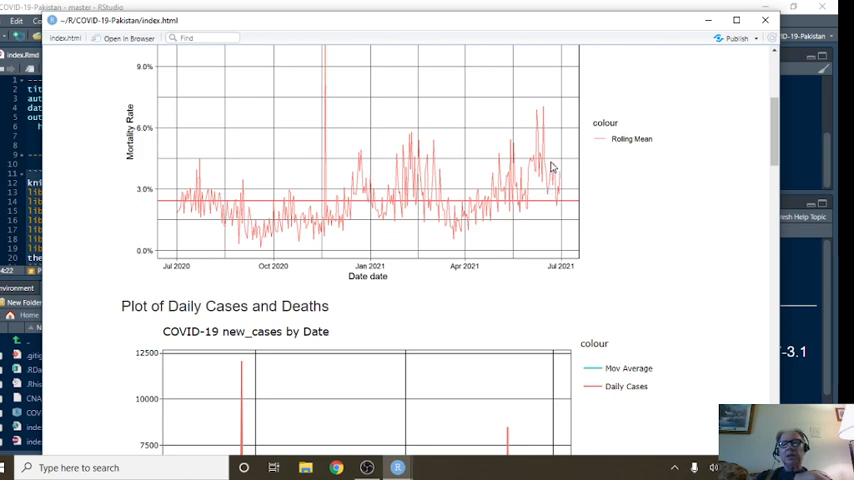
{"action": "mouse_move", "coordinate": [558, 206]}
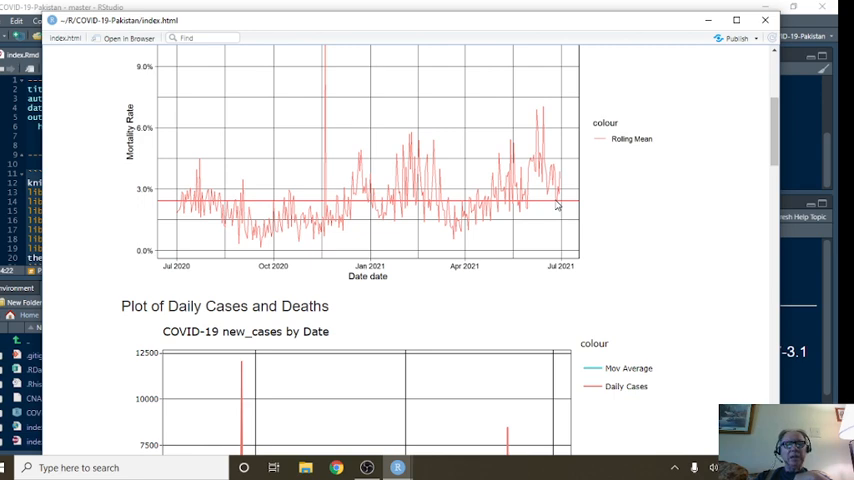
Scroll to the interactive new_cases chart and read hover values near July 2021.
{"action": "scroll", "scroll_direction": "down", "scroll_amount": 3}
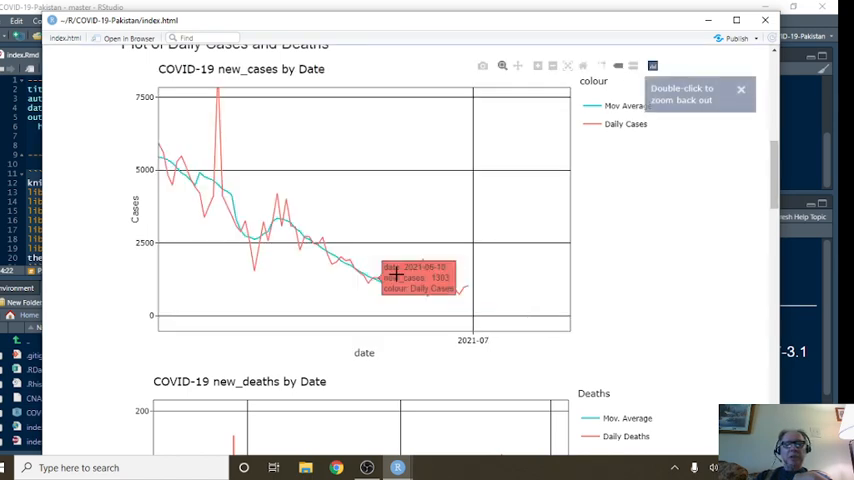
{"action": "mouse_move", "coordinate": [466, 288]}
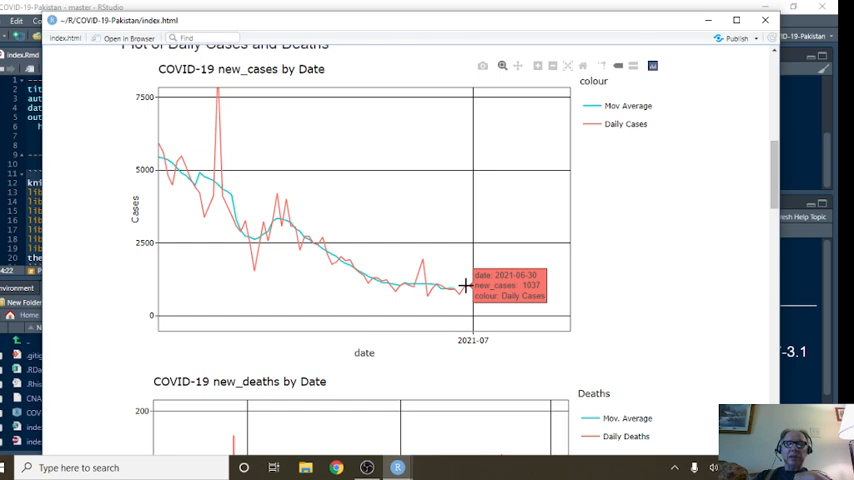
{"action": "mouse_move", "coordinate": [456, 288]}
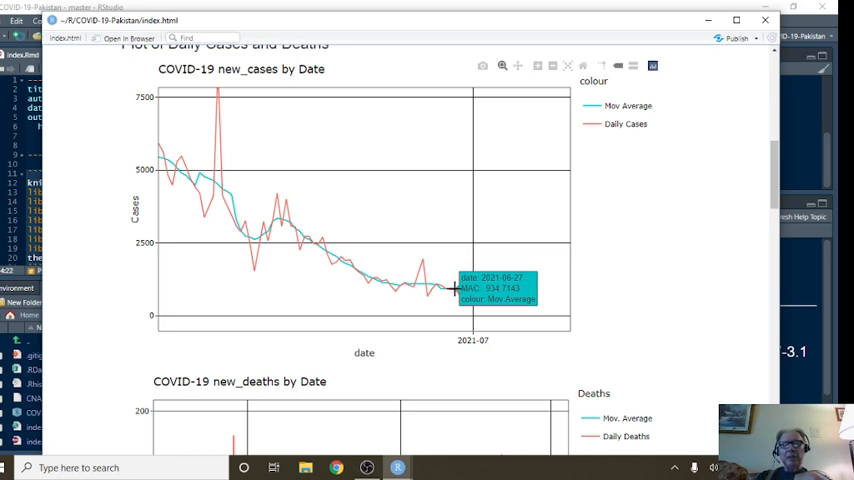
Scroll to the new_deaths chart and read Daily Deaths and Mov. Average hover values.
{"action": "scroll", "scroll_direction": "down", "scroll_amount": 3}
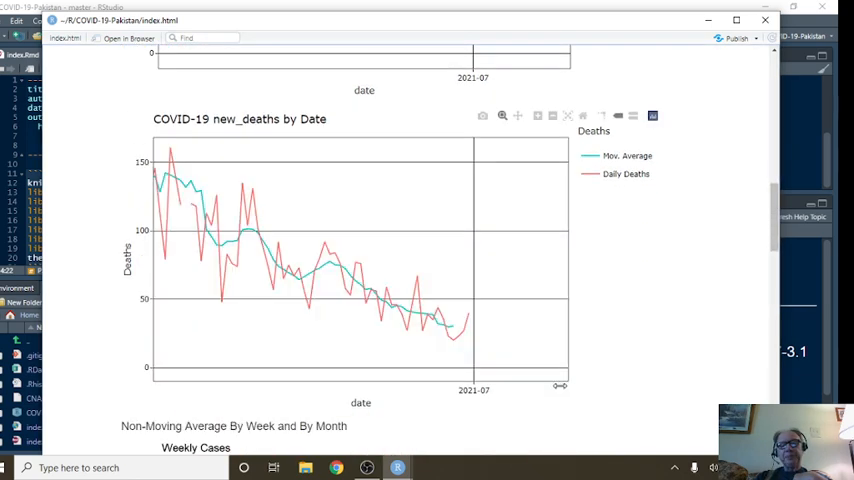
{"action": "mouse_move", "coordinate": [468, 312]}
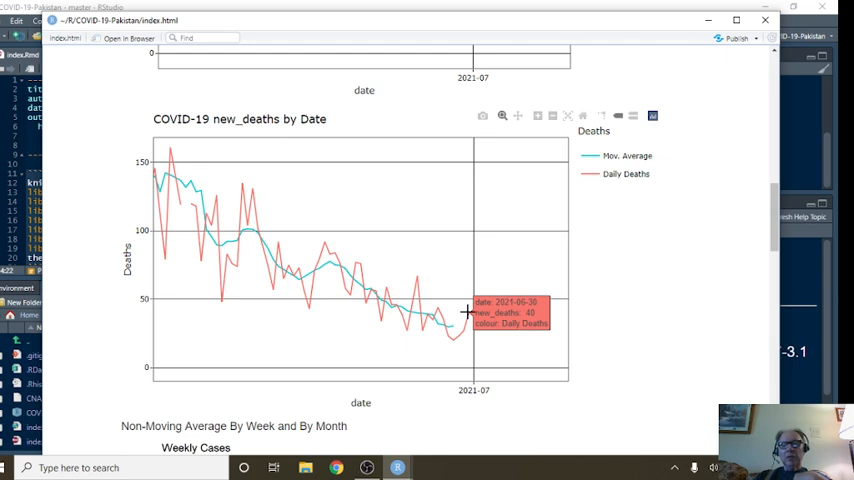
{"action": "mouse_move", "coordinate": [452, 324]}
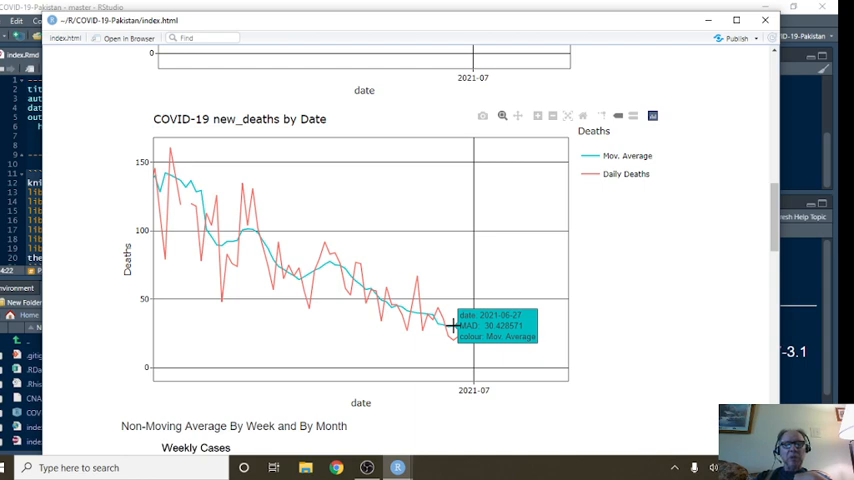
{"action": "scroll", "scroll_direction": "down", "scroll_amount": 3}
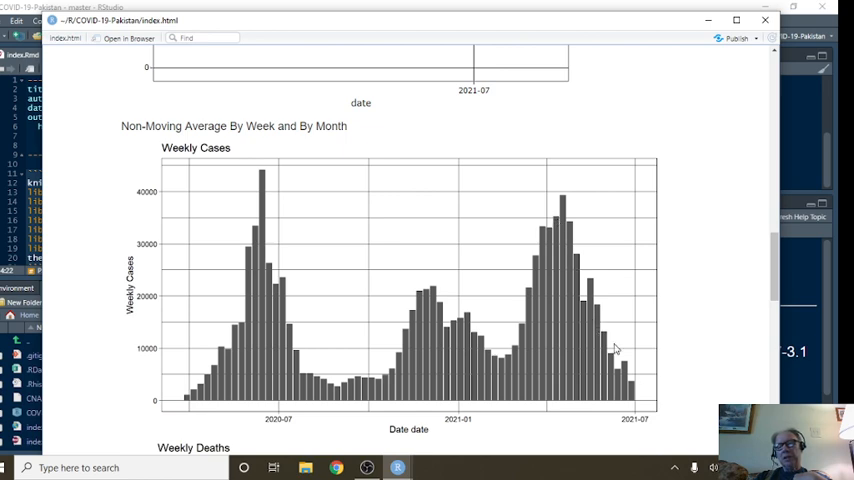
Scroll past the Weekly Cases and Weekly Deaths charts to the Monthly section heading.
{"action": "scroll", "scroll_direction": "down", "scroll_amount": 3}
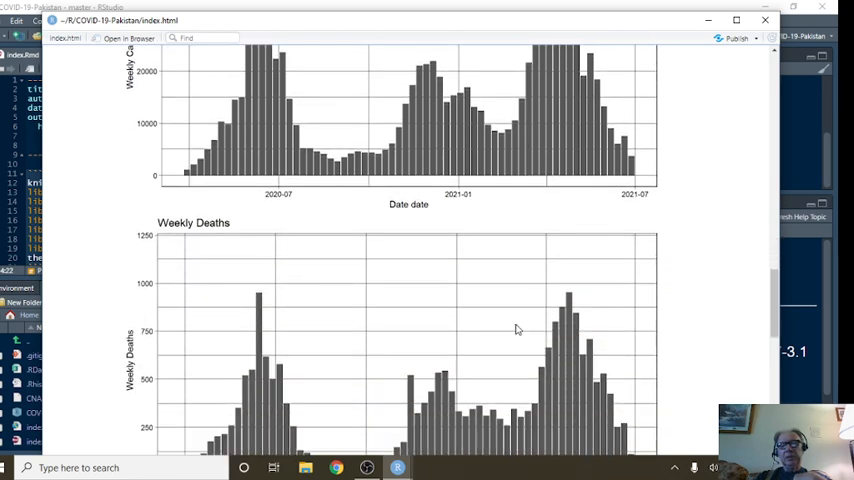
{"action": "scroll", "scroll_direction": "down", "scroll_amount": 3}
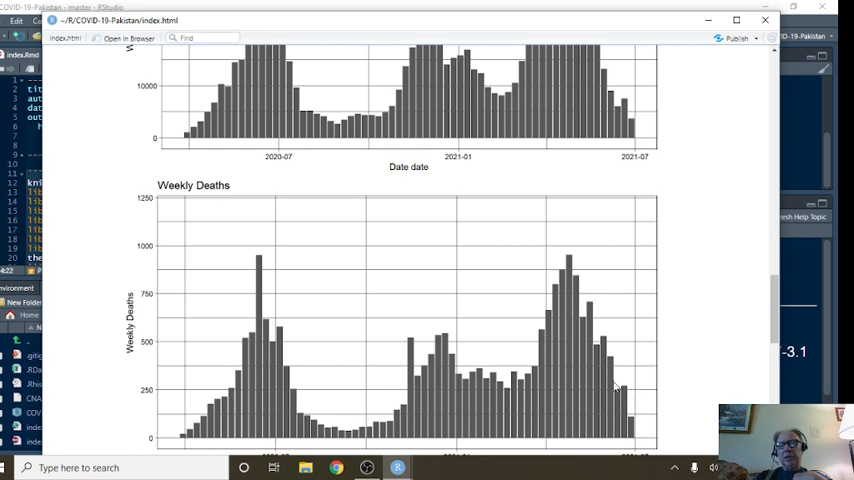
{"action": "scroll", "scroll_direction": "down", "scroll_amount": 3}
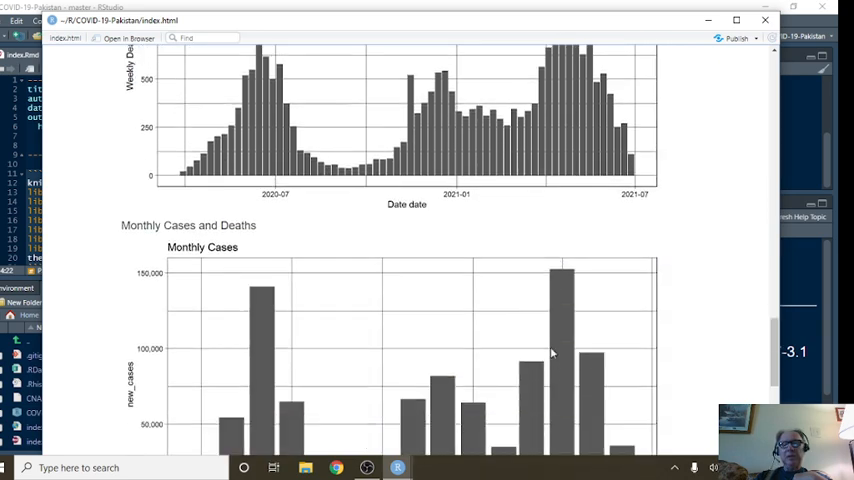
Scroll past the Monthly Cases bar chart to bring the Monthly Deaths chart into view.
{"action": "scroll", "scroll_direction": "down", "scroll_amount": 3}
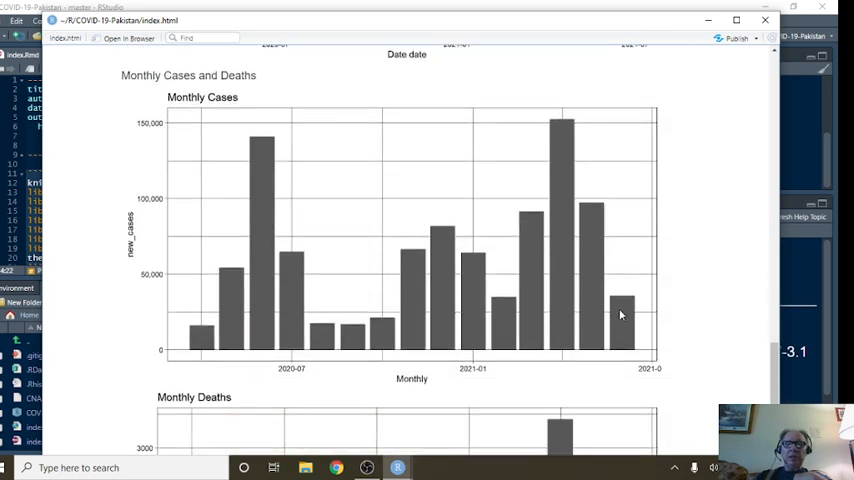
{"action": "mouse_move", "coordinate": [622, 310]}
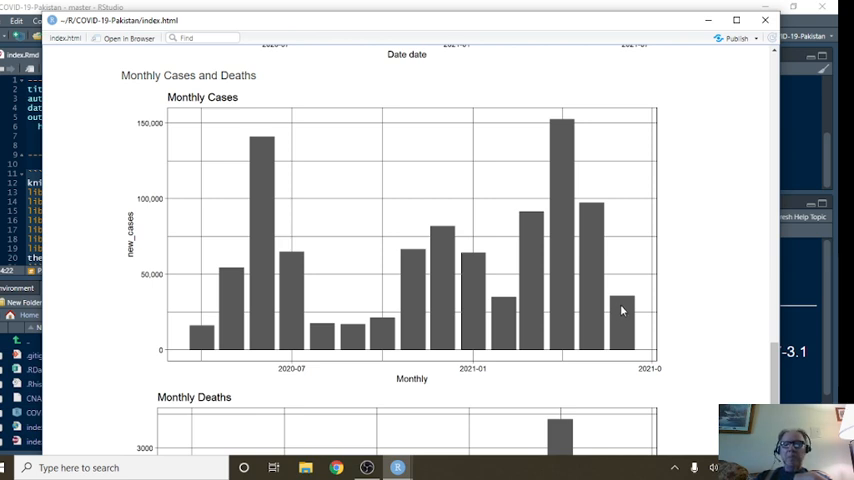
{"action": "mouse_move", "coordinate": [540, 288]}
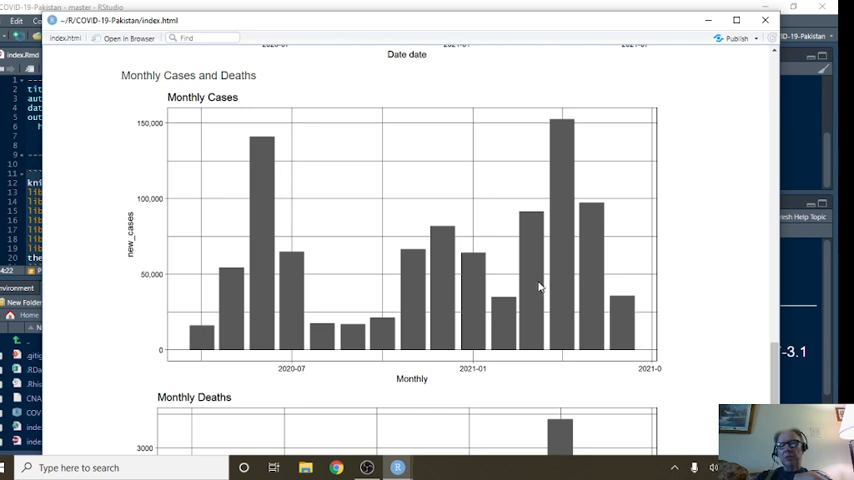
{"action": "mouse_move", "coordinate": [546, 280]}
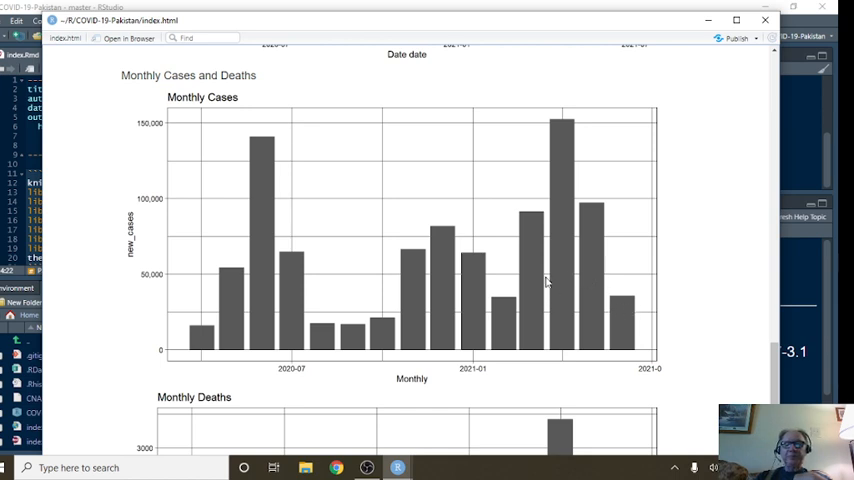
{"action": "scroll", "scroll_direction": "down", "scroll_amount": 3}
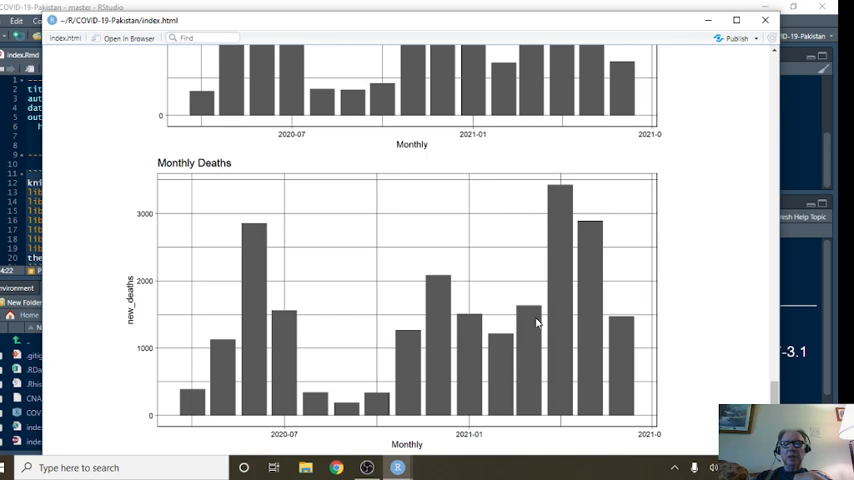
{"action": "mouse_move", "coordinate": [616, 338]}
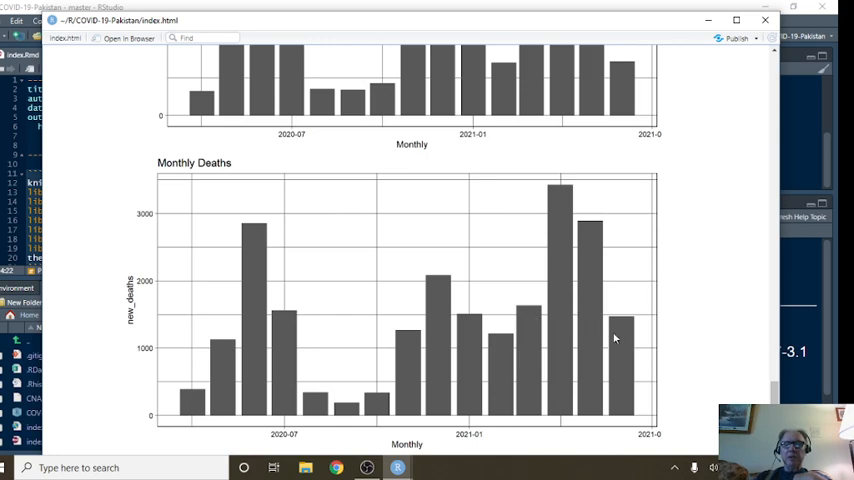